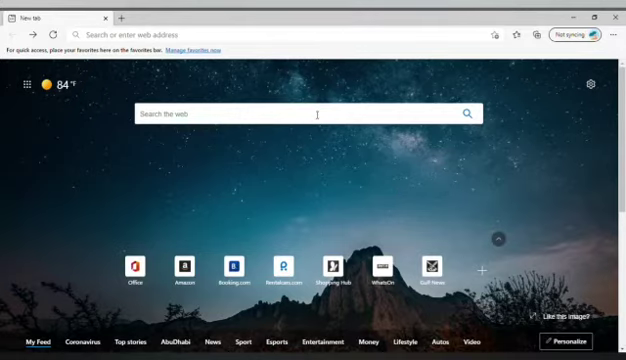
mouse_move(318, 118)
text(Ms T)
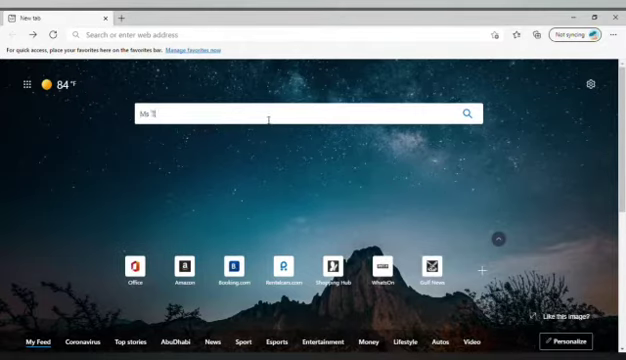
- Search the web for 'Ms Teams' from the new tab search box
text(eams)
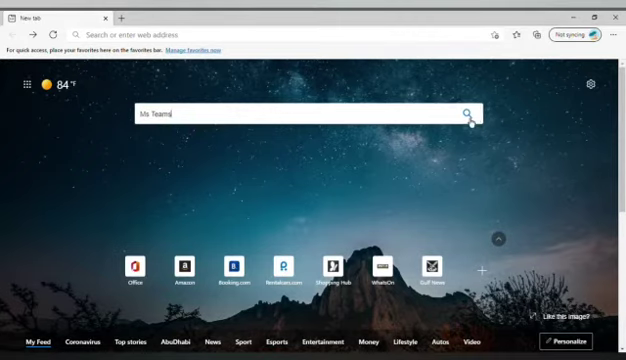
click(470, 113)
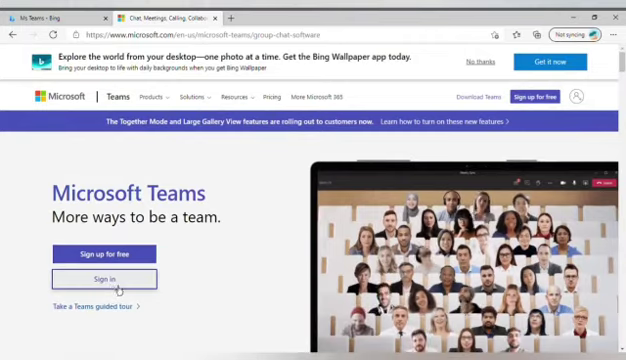
- Sign in to Teams with a different school account and stay signed in
click(104, 278)
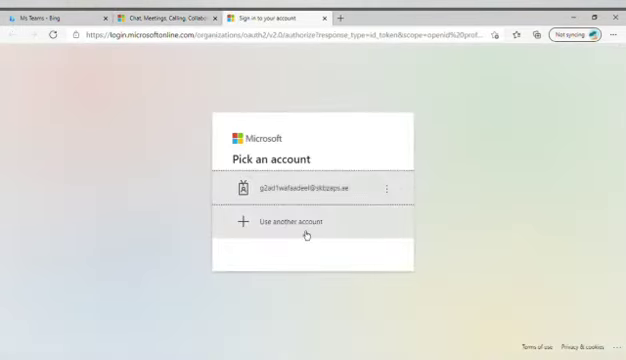
click(291, 222)
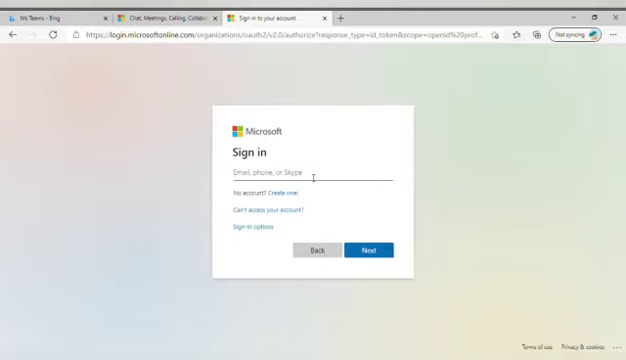
text(a)
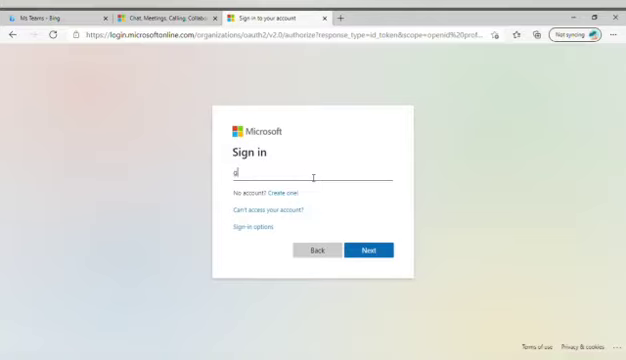
text(2ad)
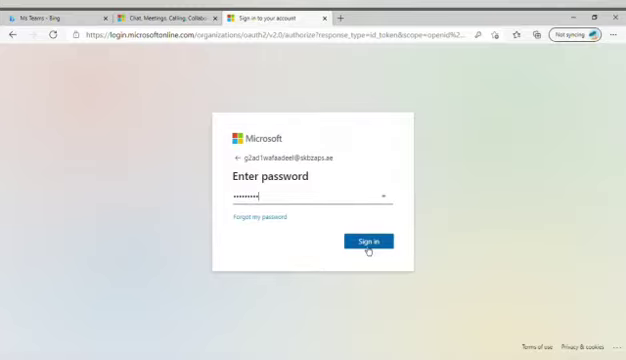
click(368, 242)
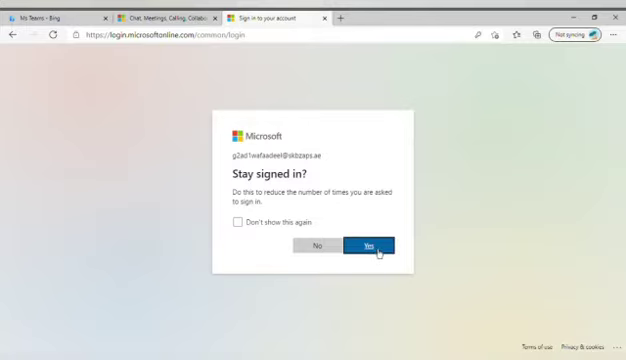
click(367, 245)
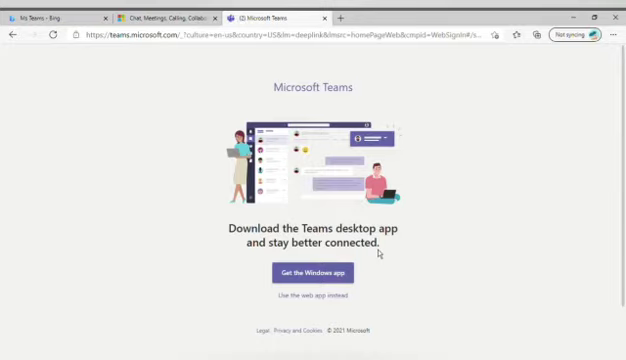
- Use the Teams web app in the browser instead of the desktop download
click(312, 296)
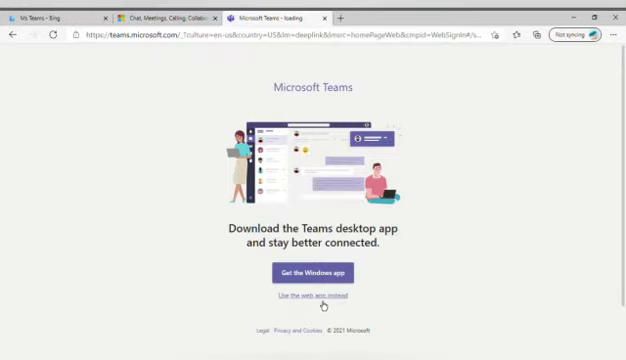
click(305, 295)
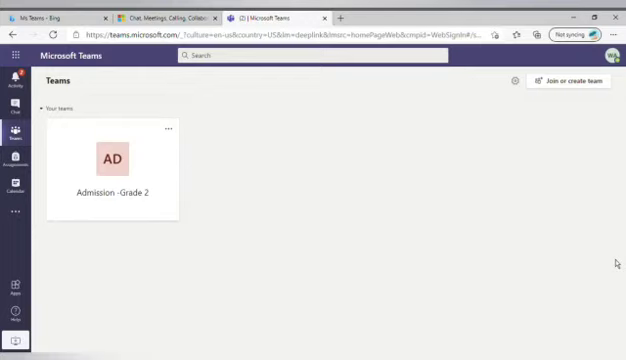
mouse_move(283, 206)
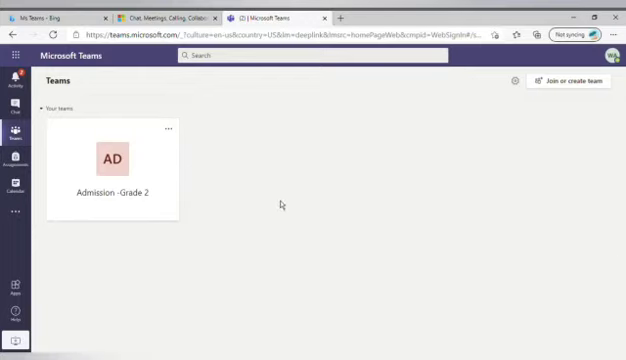
- Open the Admission -Grade 2 team and join its 'Meeting now' post
click(100, 160)
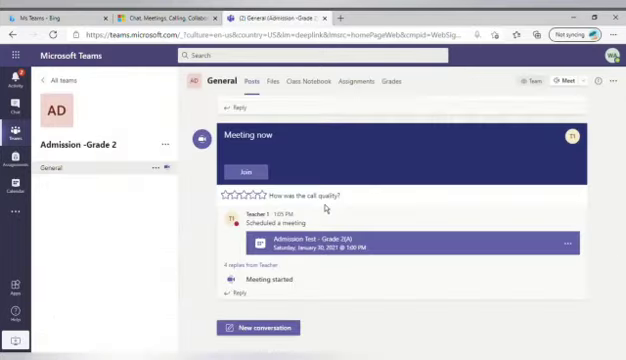
mouse_move(183, 263)
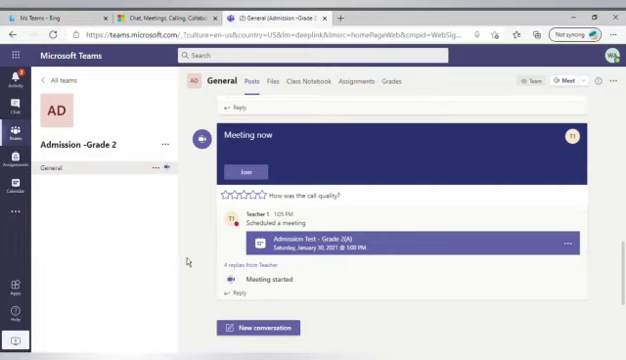
click(242, 170)
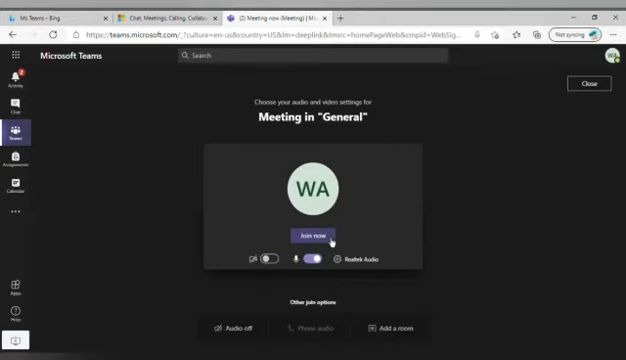
- Join the General channel meeting with the current audio and video settings
click(313, 237)
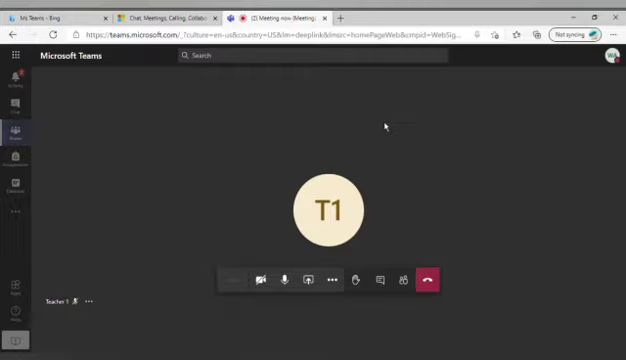
mouse_move(386, 125)
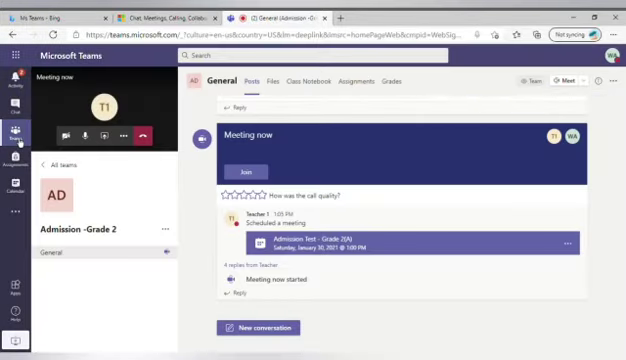
mouse_move(349, 93)
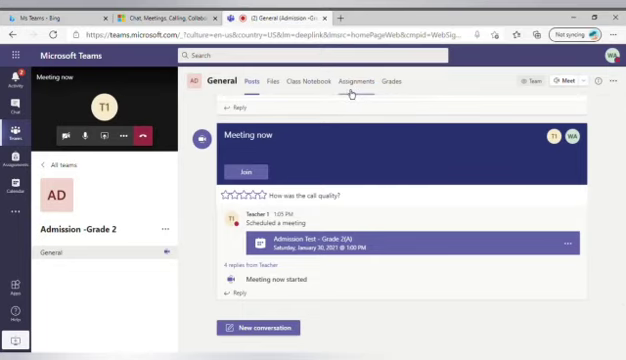
- Open the Admission Test - Mathematics - Grade 2 assignment and its attached test form
click(350, 80)
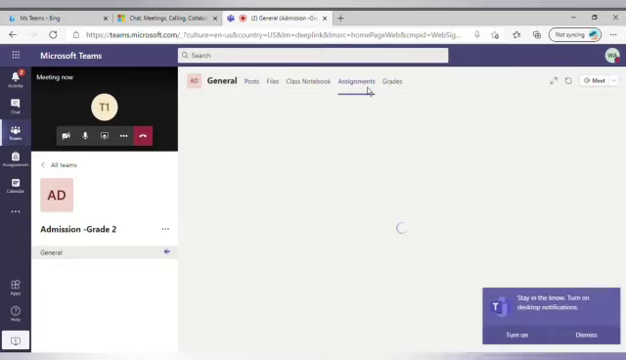
click(355, 80)
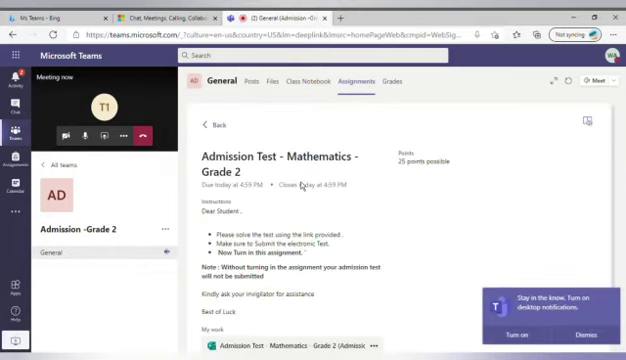
scroll(down, 3)
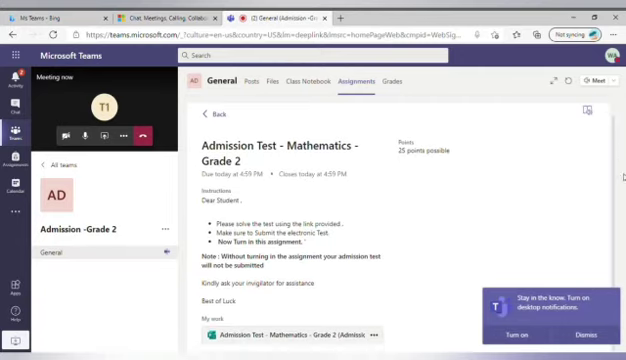
mouse_move(326, 294)
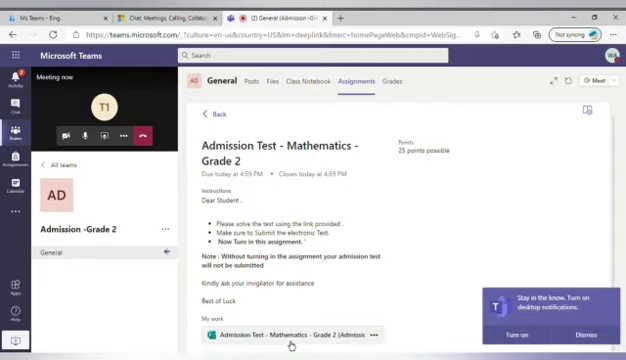
click(290, 333)
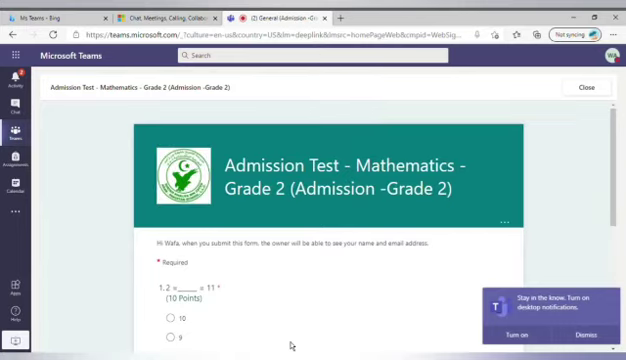
mouse_move(402, 272)
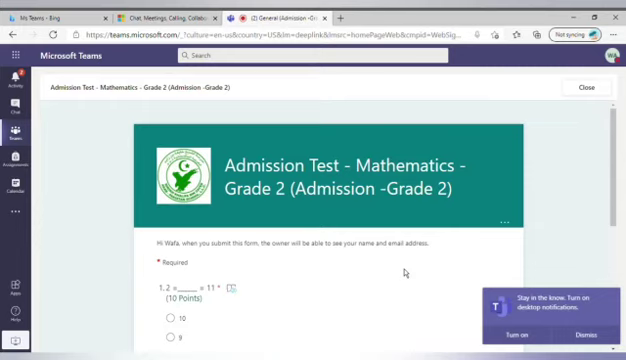
- Scroll through the submitted Mathematics test form, then close it to return to the assignment
scroll(down, 3)
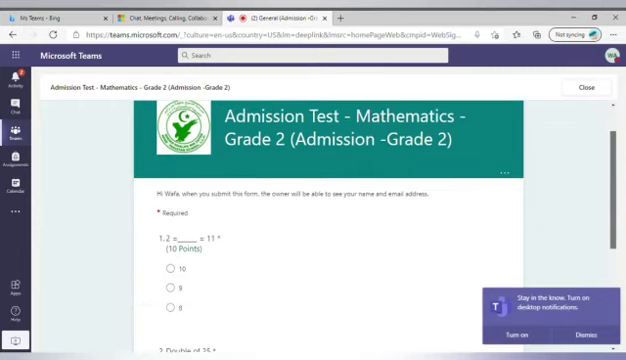
scroll(down, 3)
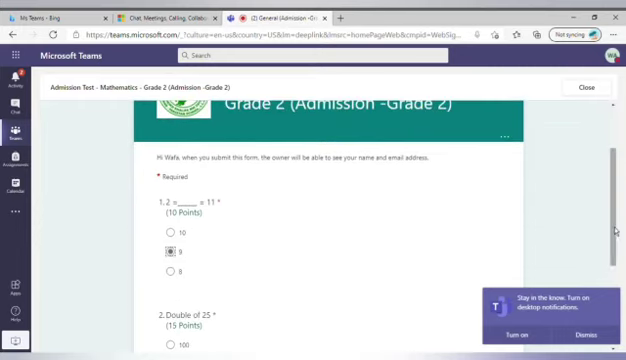
scroll(down, 3)
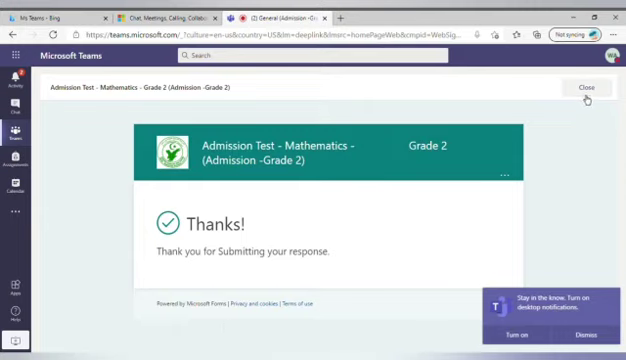
click(586, 88)
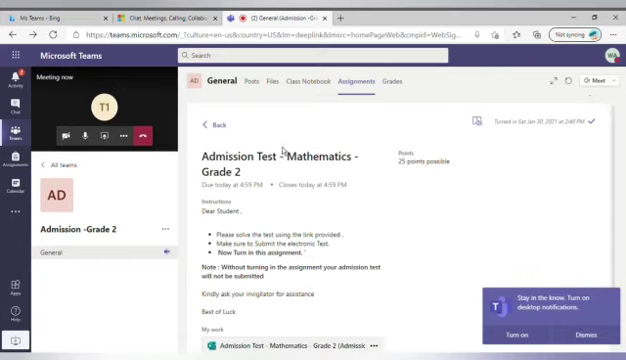
mouse_move(208, 132)
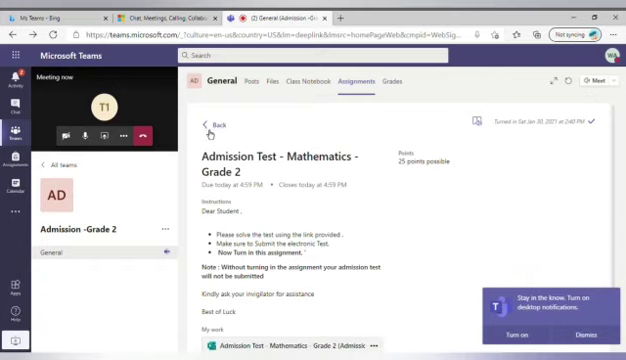
- Leave the Mathematics and English assignments and return to the General channel posts
click(208, 124)
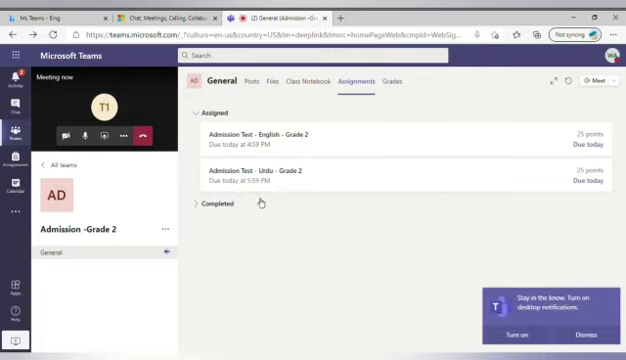
mouse_move(285, 153)
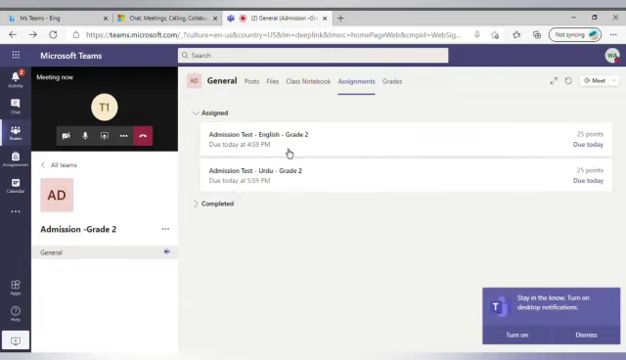
mouse_move(288, 151)
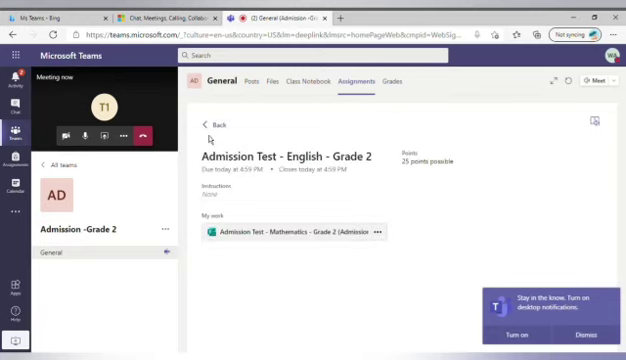
click(205, 122)
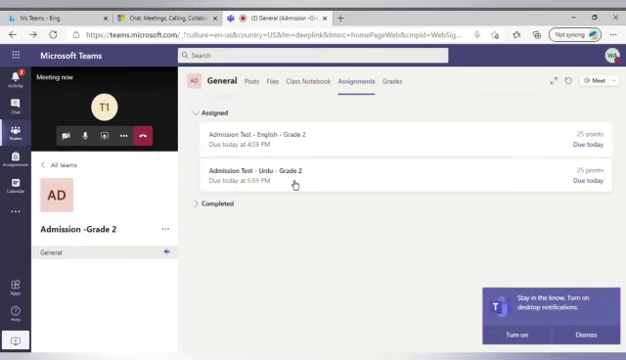
mouse_move(315, 112)
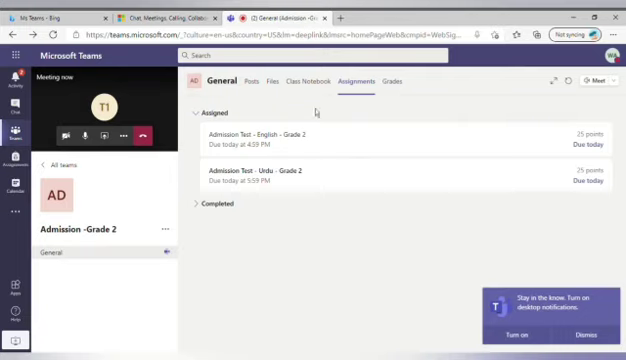
mouse_move(211, 214)
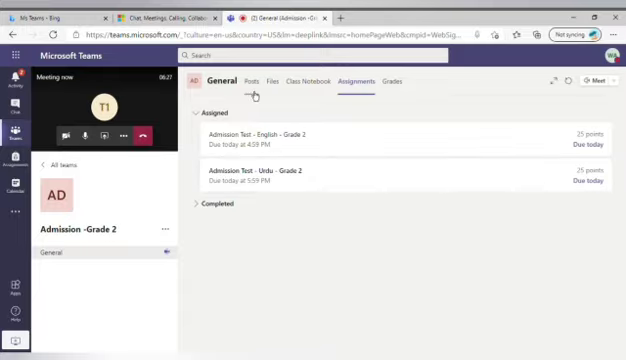
click(255, 81)
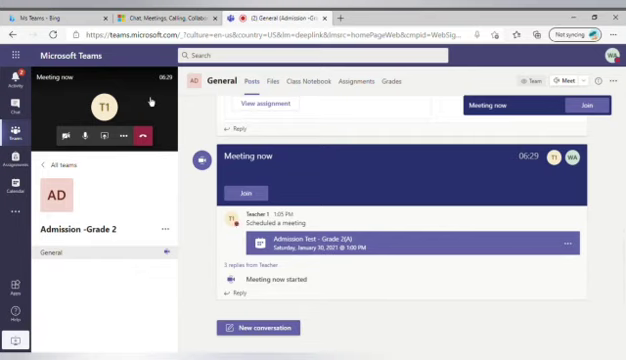